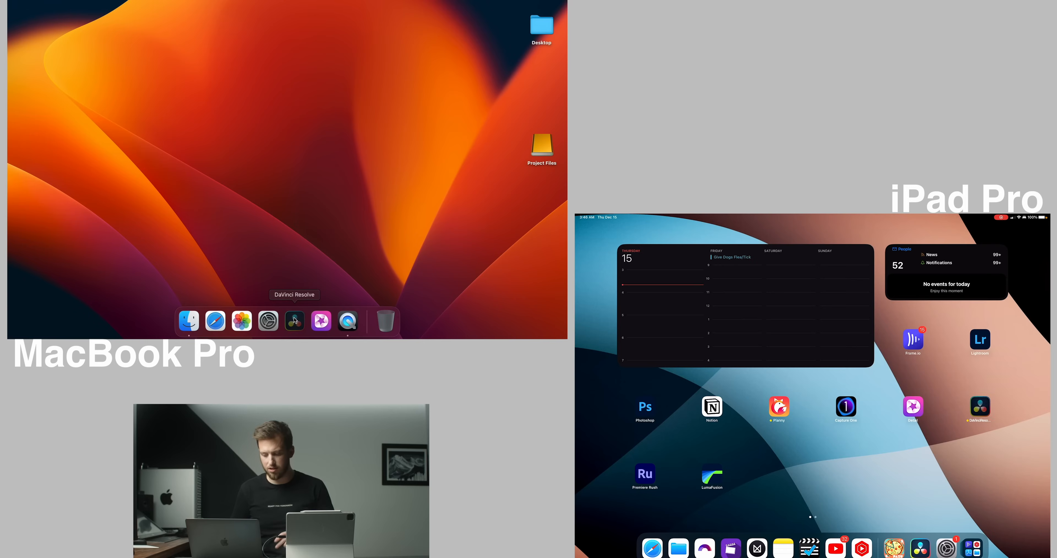
Step: Launch DaVinci Resolve from the Dock and open the 48 Hour Film project timeline
click(294, 320)
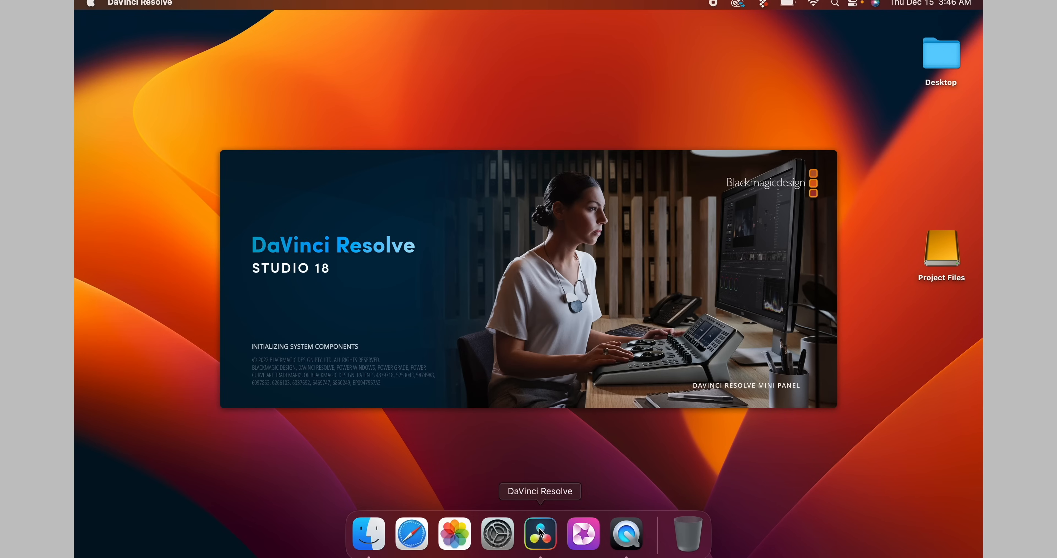
click(540, 534)
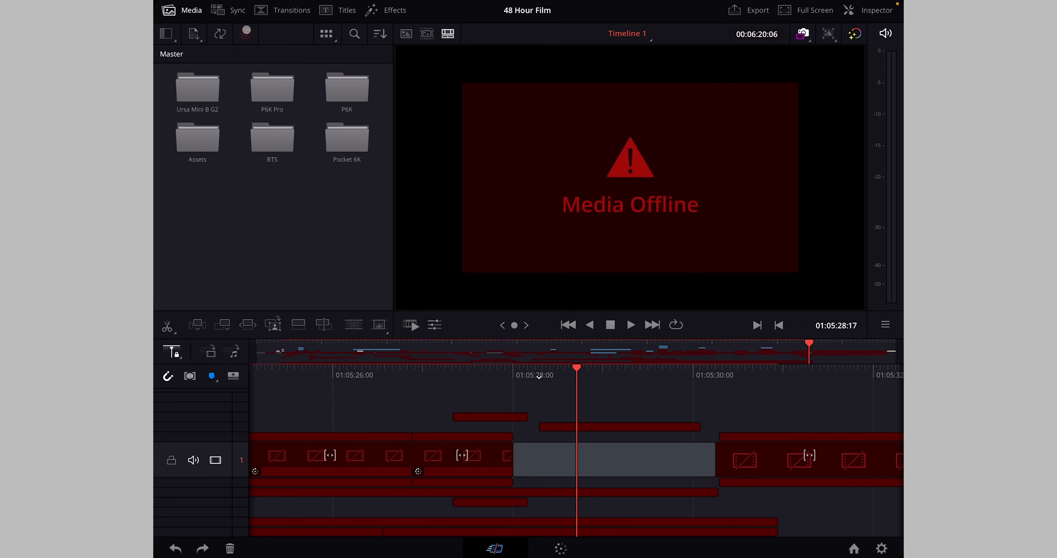
Step: Relink the 208 missing clips and dismiss the clips-not-found notice
click(246, 33)
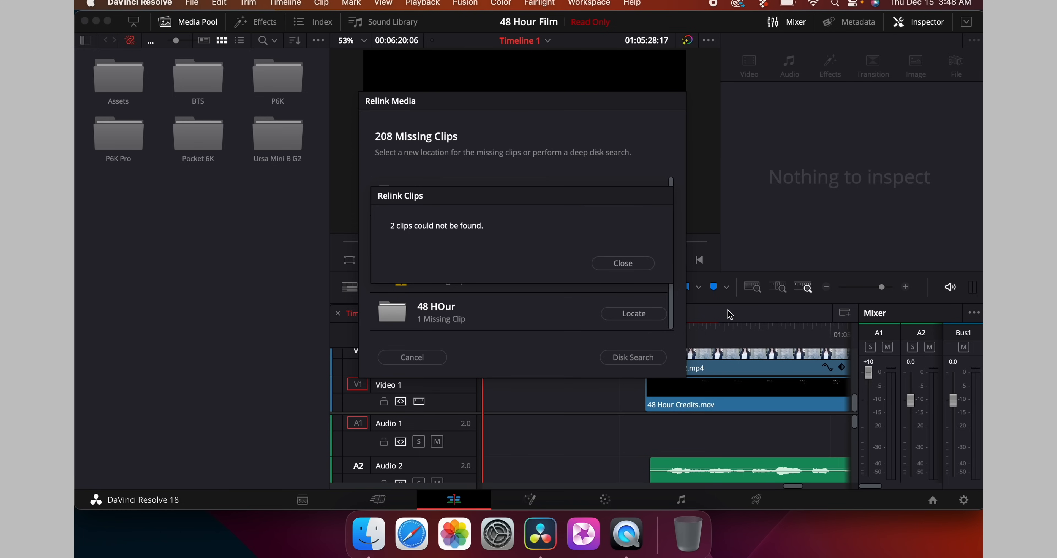
click(622, 262)
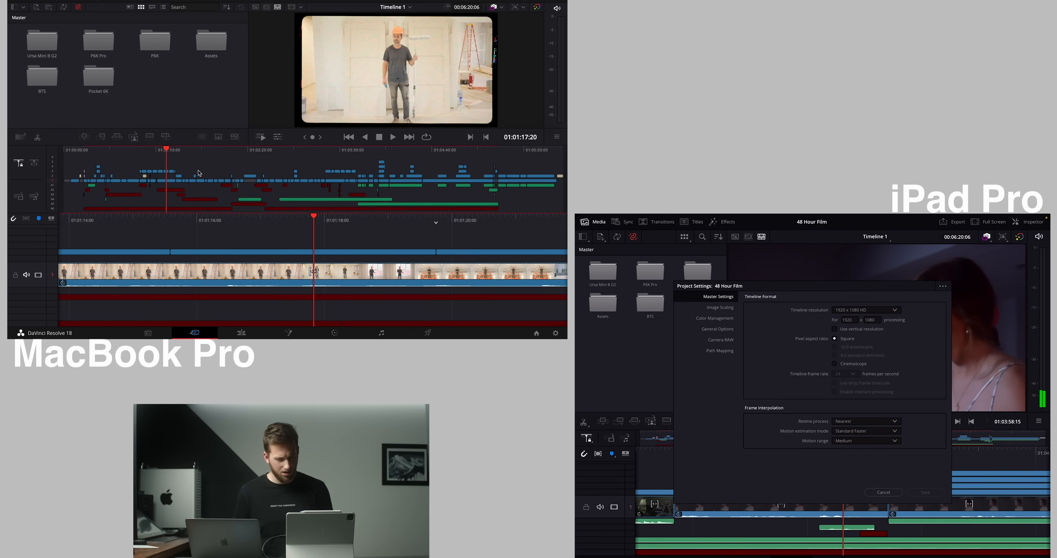
mouse_move(552, 316)
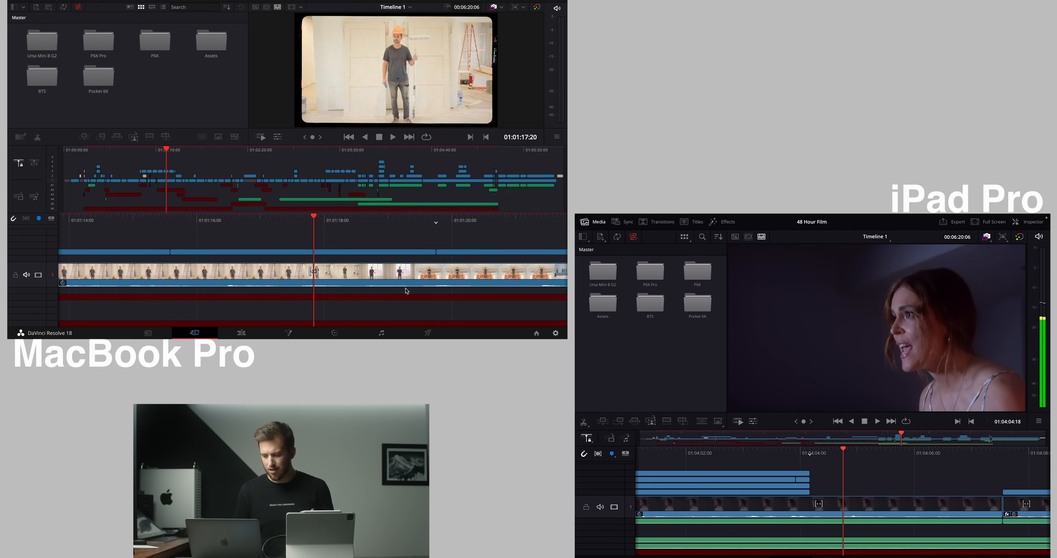
mouse_move(379, 158)
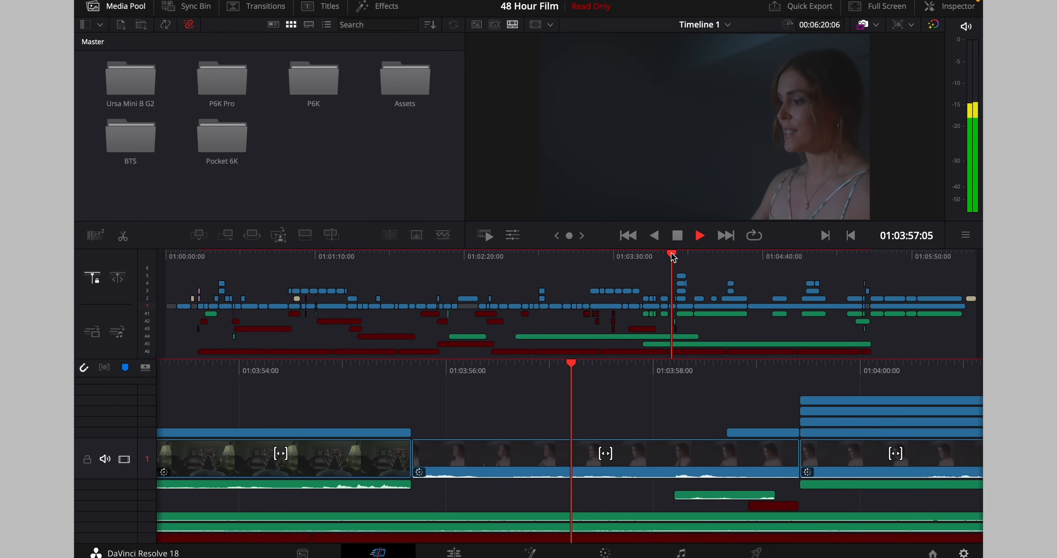
Step: Move the playhead to a later scene and play back the 48 Hour Film timeline
click(699, 234)
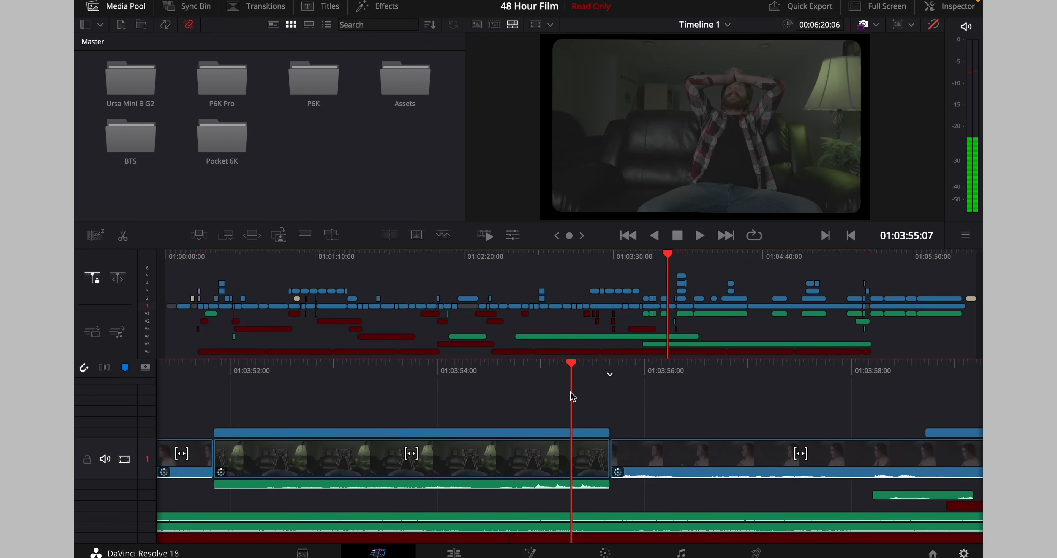
click(699, 235)
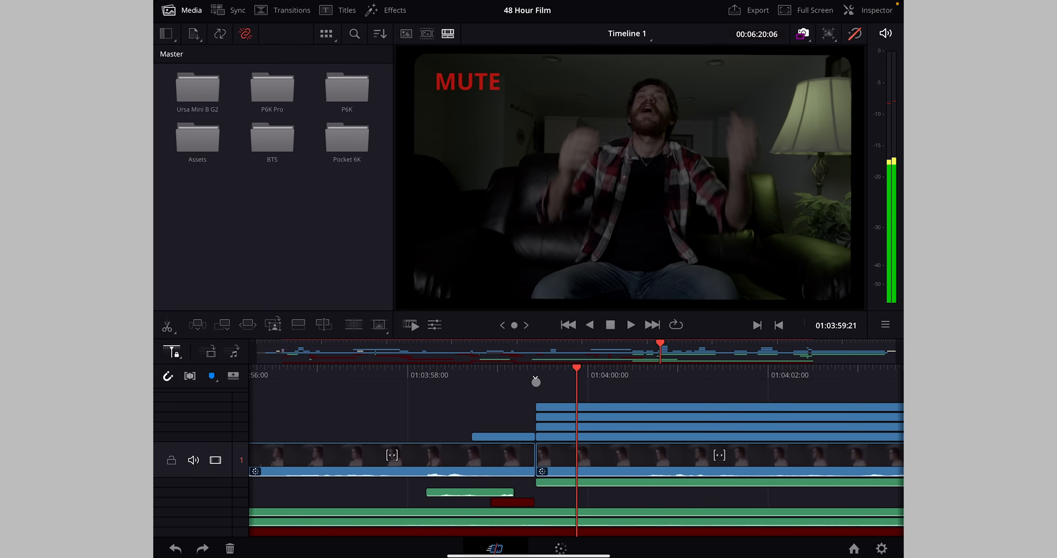
Step: Stop playback and dismiss the missing Children of Men LUT warning
click(630, 324)
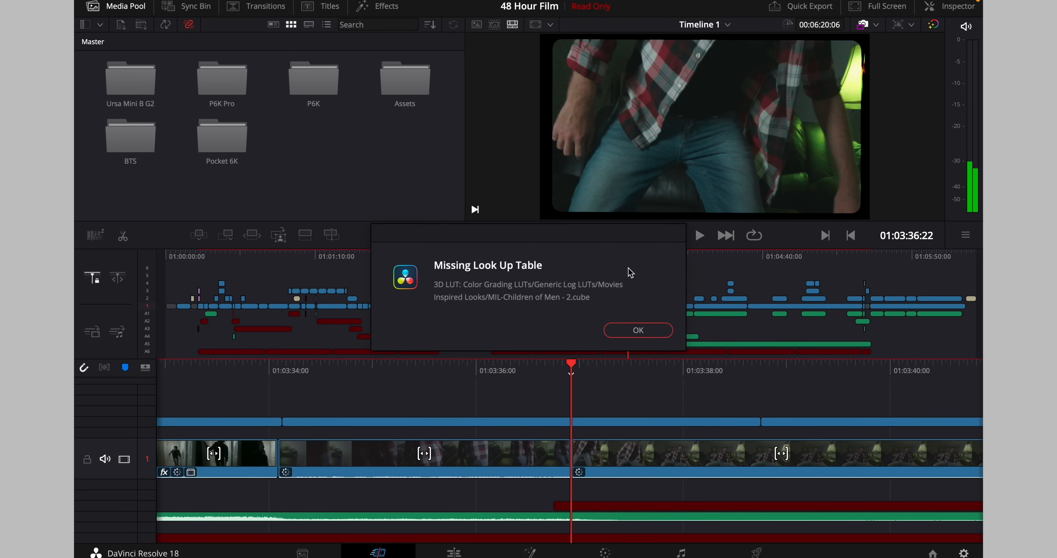
click(636, 330)
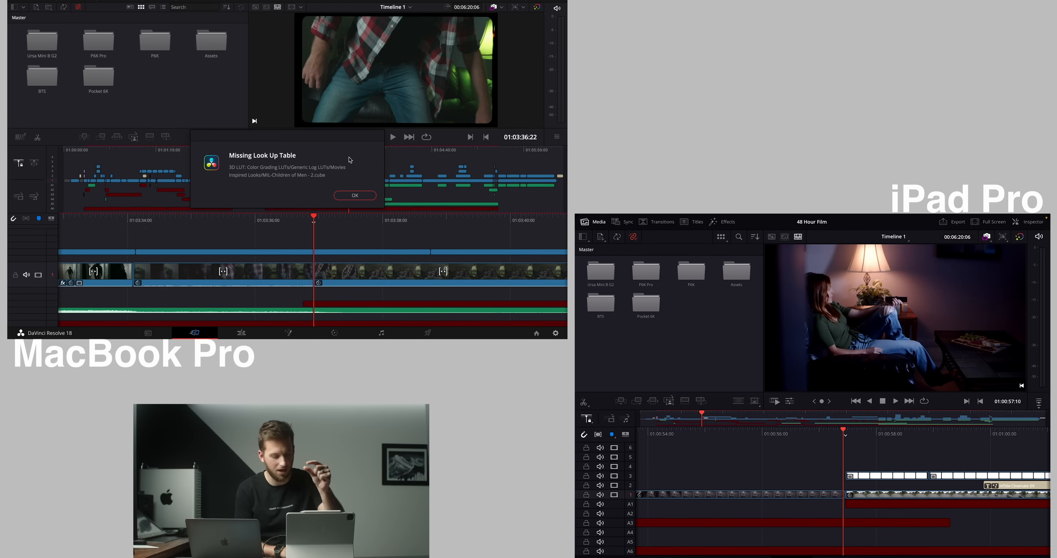
click(355, 195)
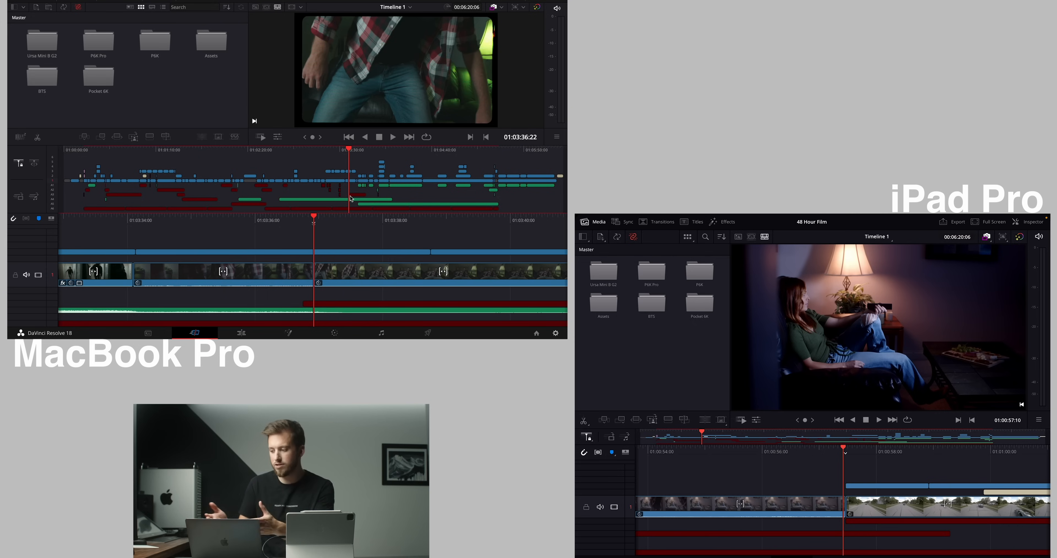
mouse_move(160, 82)
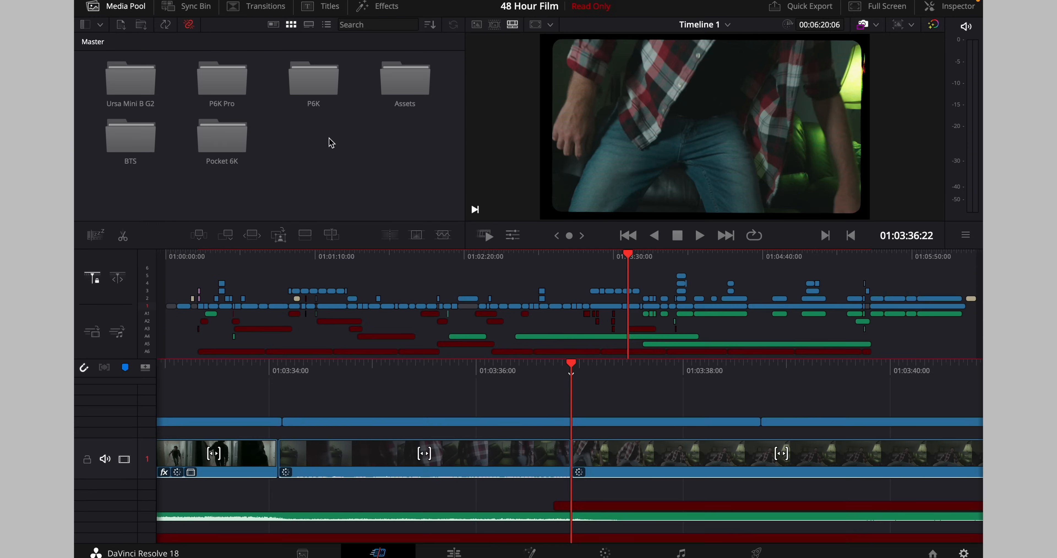
mouse_move(945, 9)
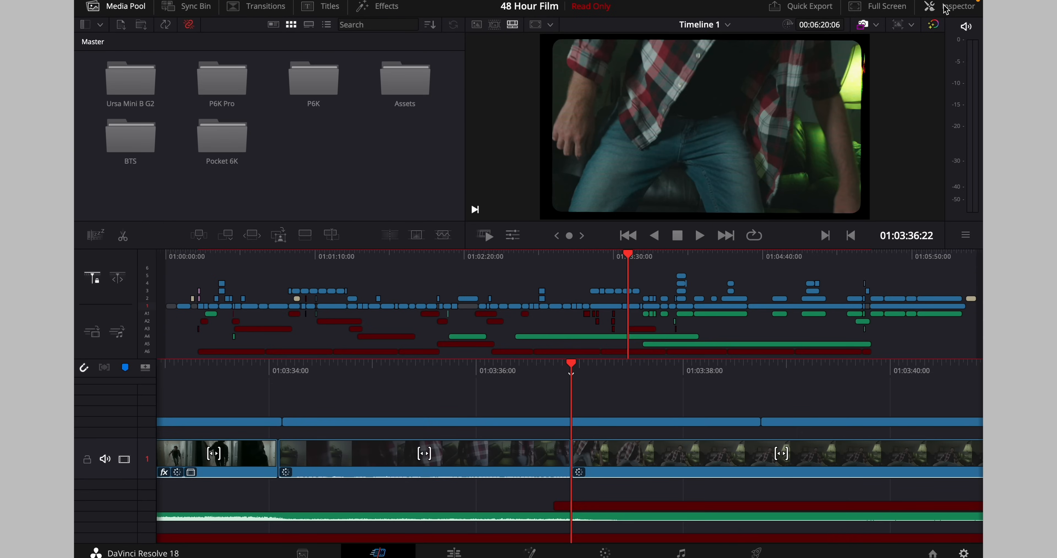
Step: Show the Film Matte clip's Inspector properties (Color Burn composite, 100 opacity), then the Color page
click(957, 6)
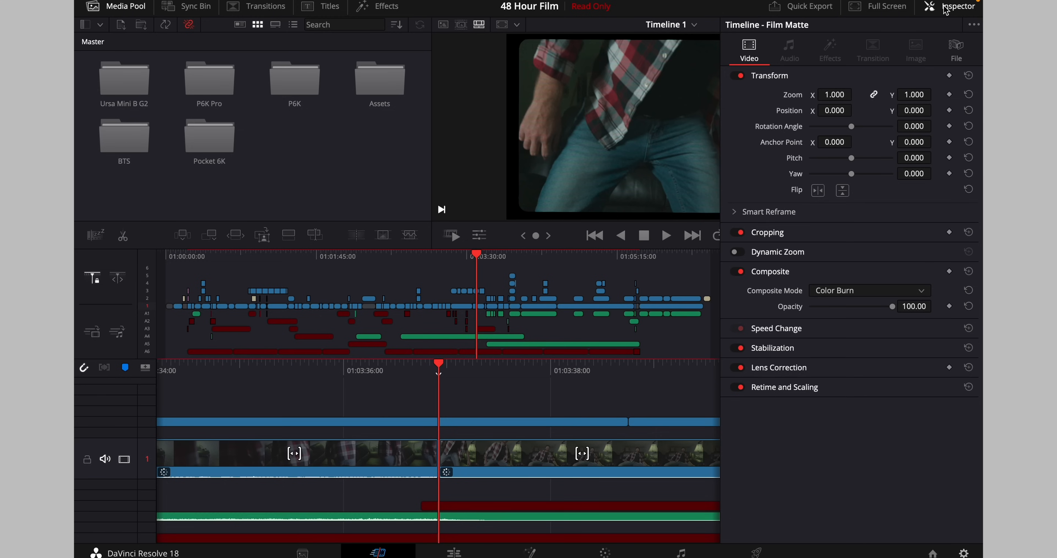
mouse_move(115, 11)
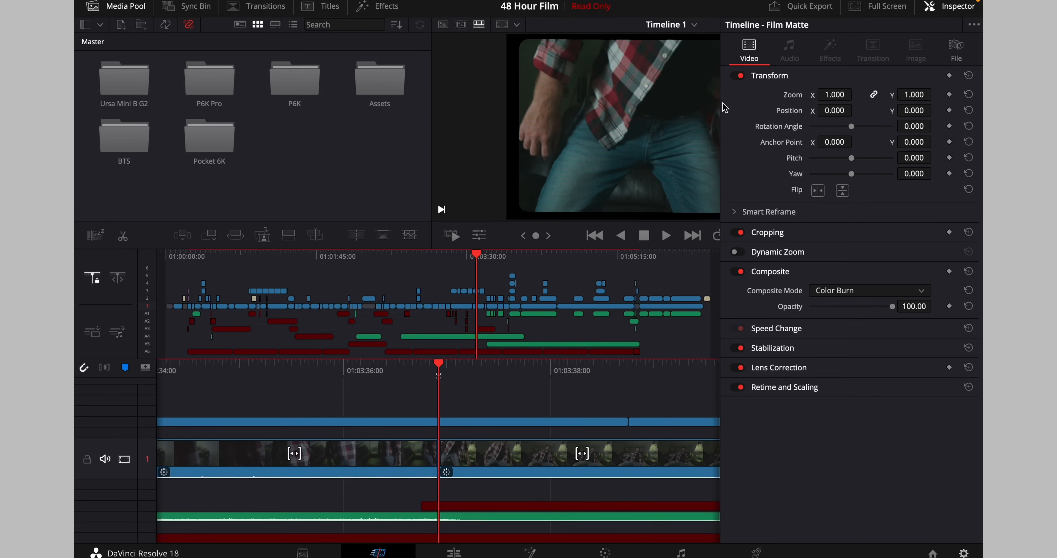
mouse_move(945, 6)
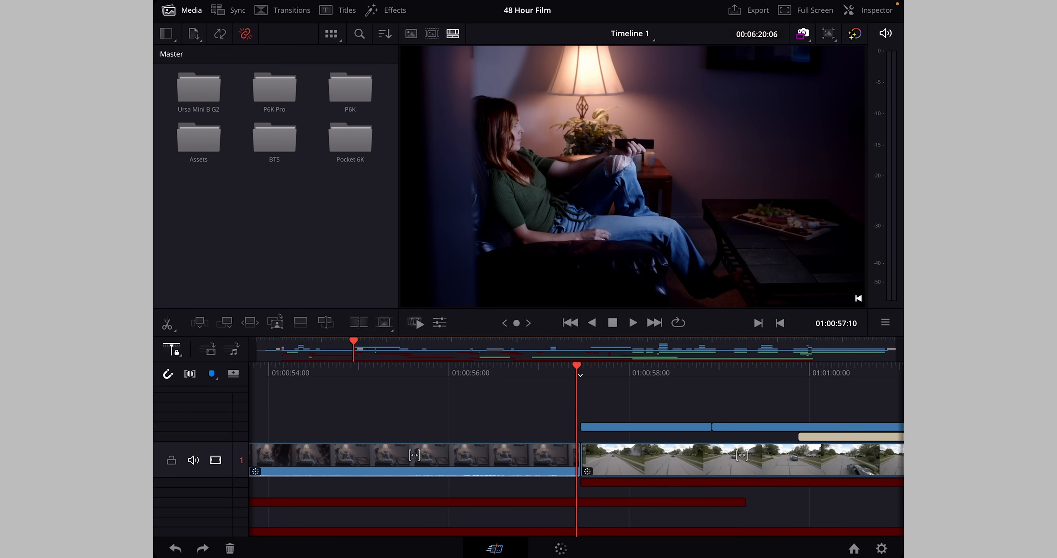
click(875, 10)
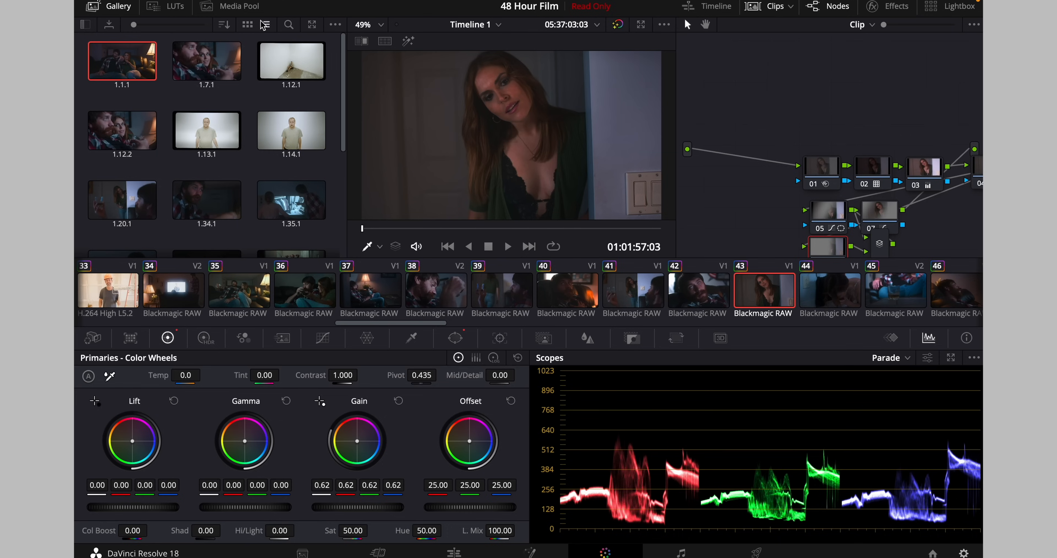
Step: Swap Gallery for Media Pool on the Color page and toggle the Timeline strip on and off
click(237, 6)
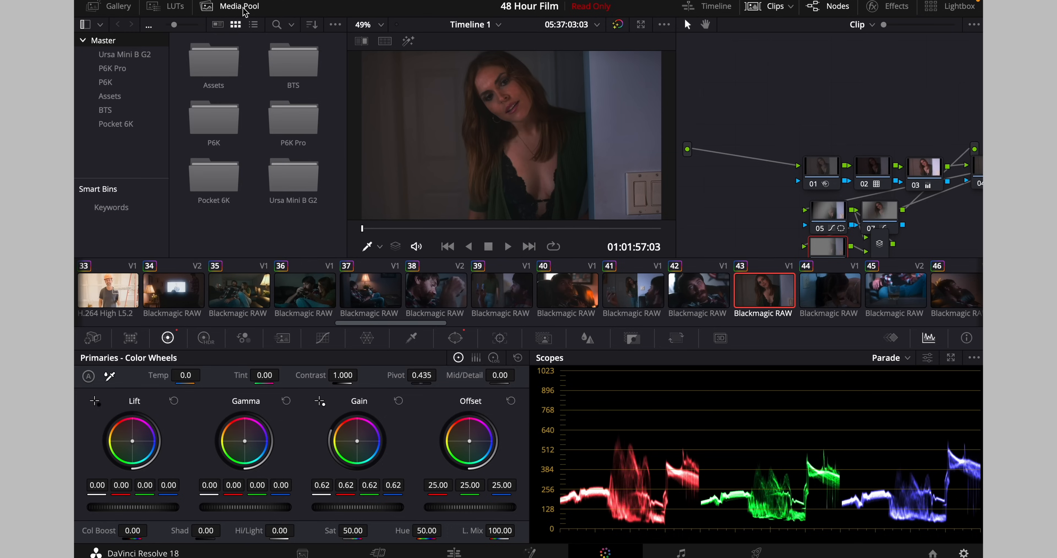
click(716, 6)
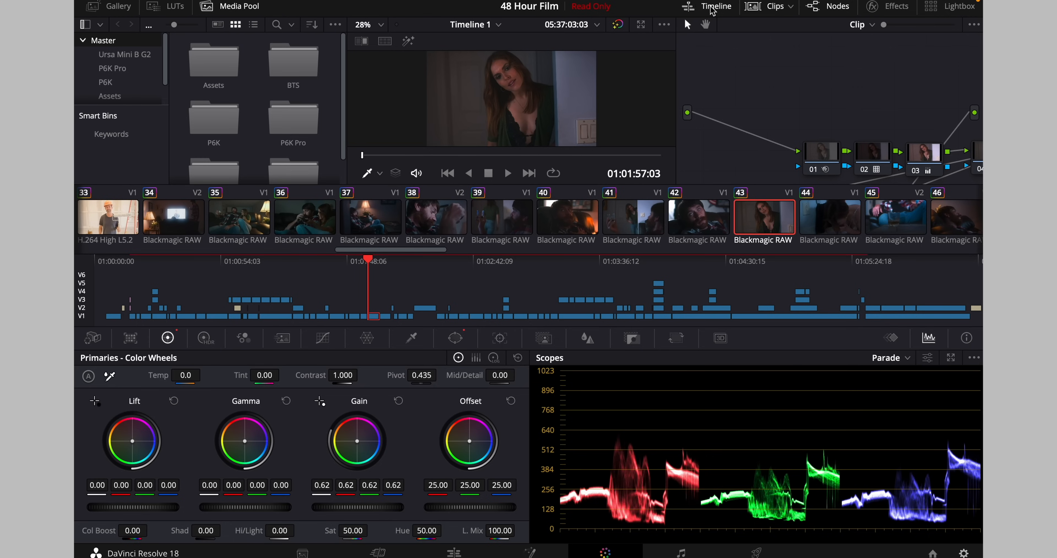
click(958, 6)
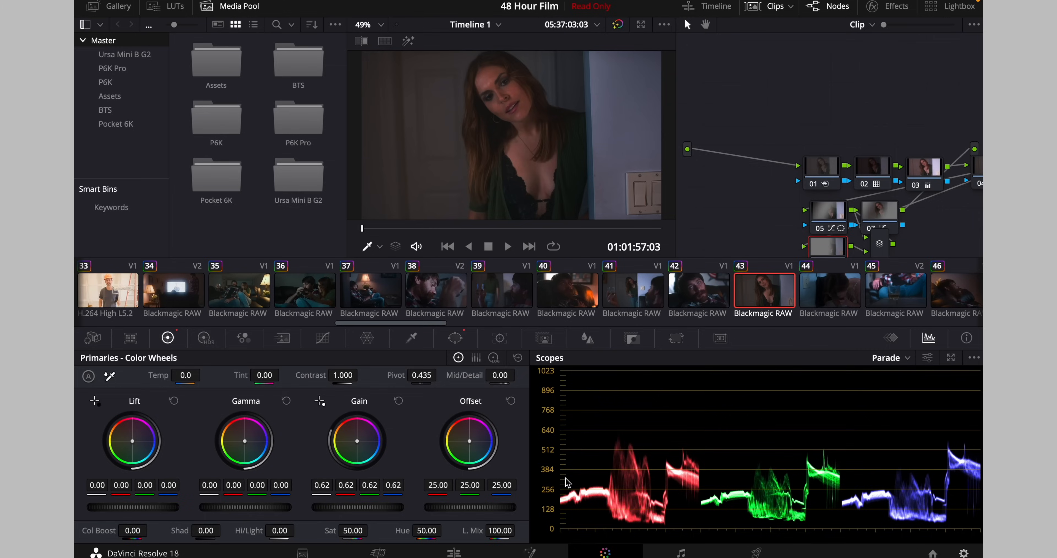
click(453, 552)
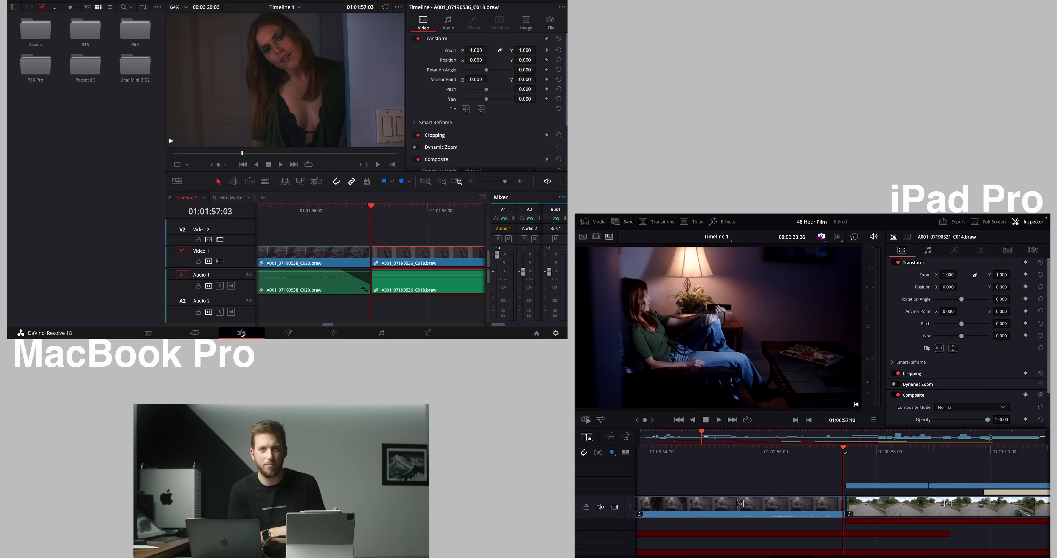
Step: Return to the Edit page showing the clip's Transform, Cropping and Composite settings
click(194, 333)
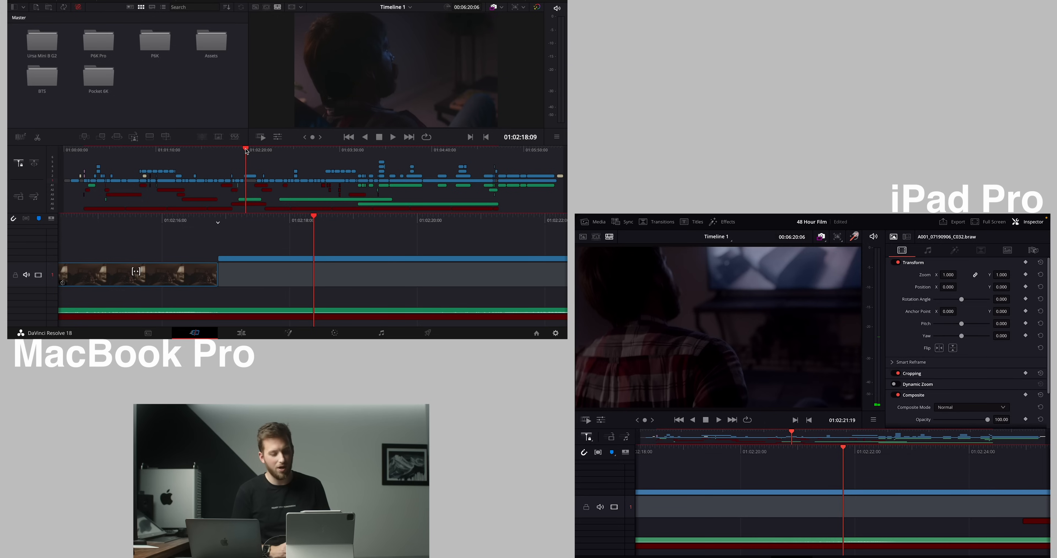
Step: Position the playhead at the lamp-lit scene and start playback on both machines
click(718, 419)
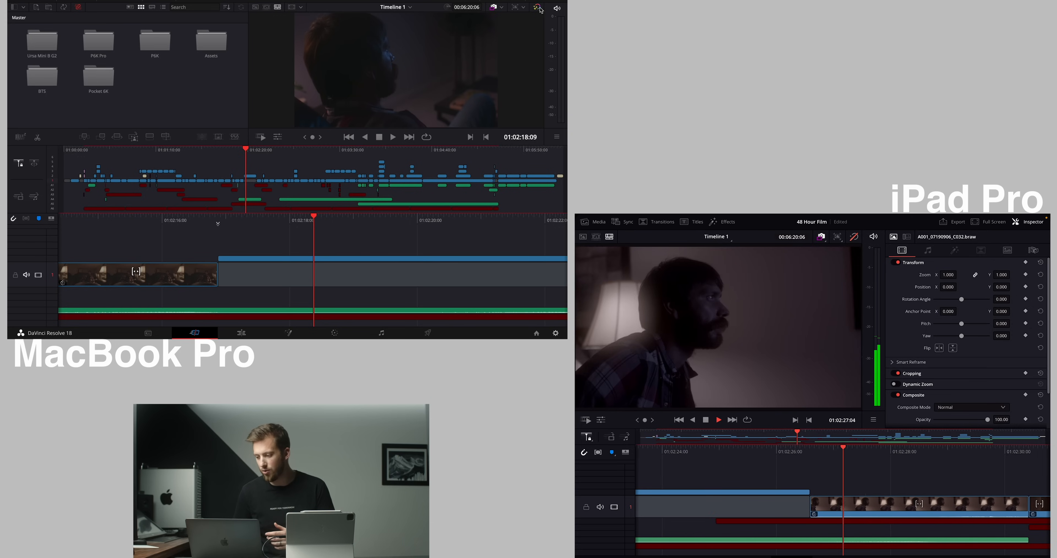
click(393, 137)
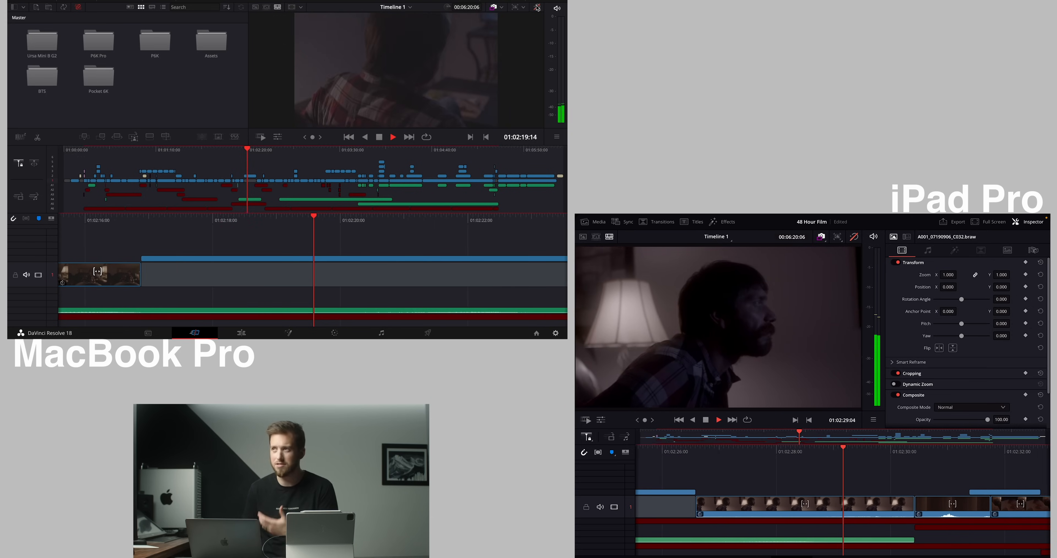